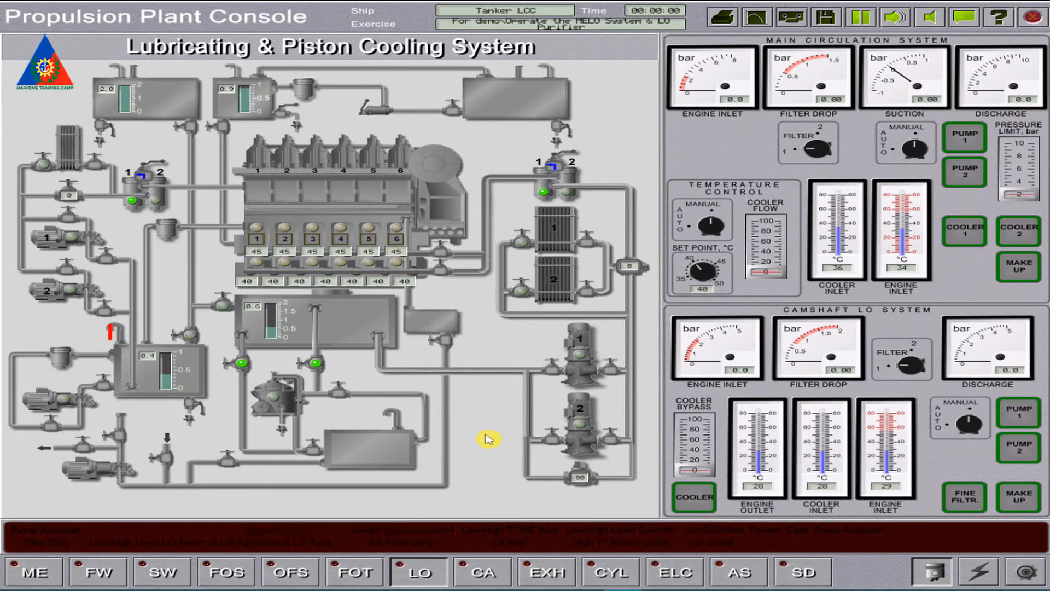
Switch from the lubricating system page to the Oil & Fuel Separators overview.
left_click(161, 369)
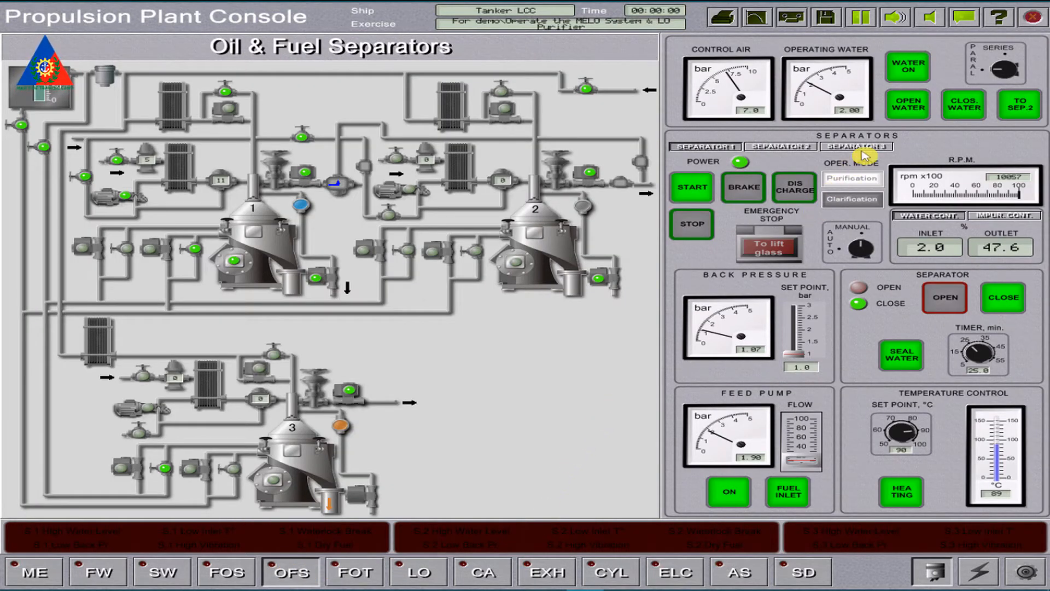
Show the Separator 3 control panel, currently stopped at 0 rpm.
left_click(856, 147)
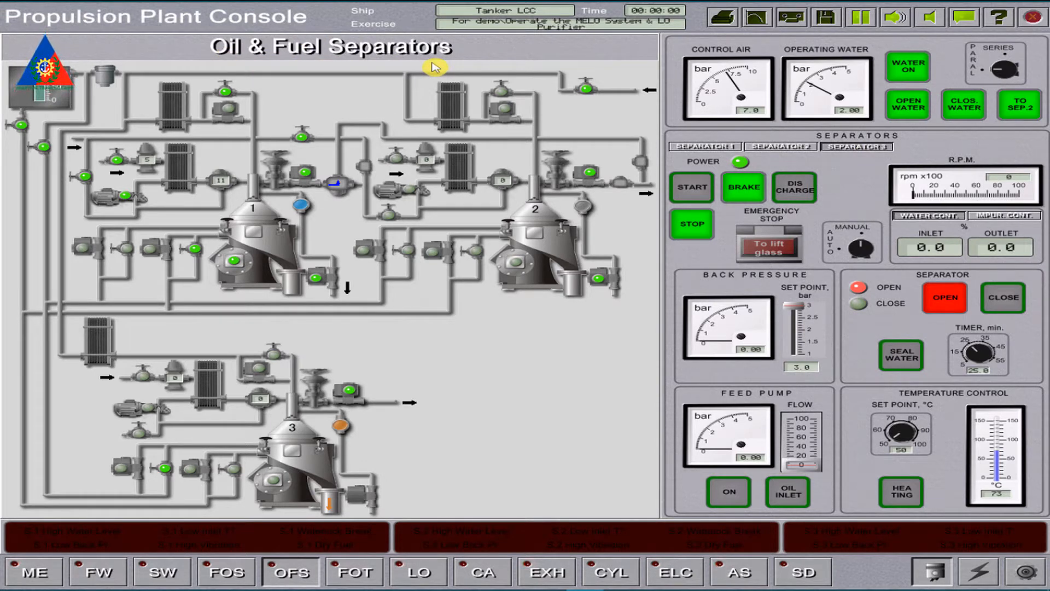
mouse_move(455, 433)
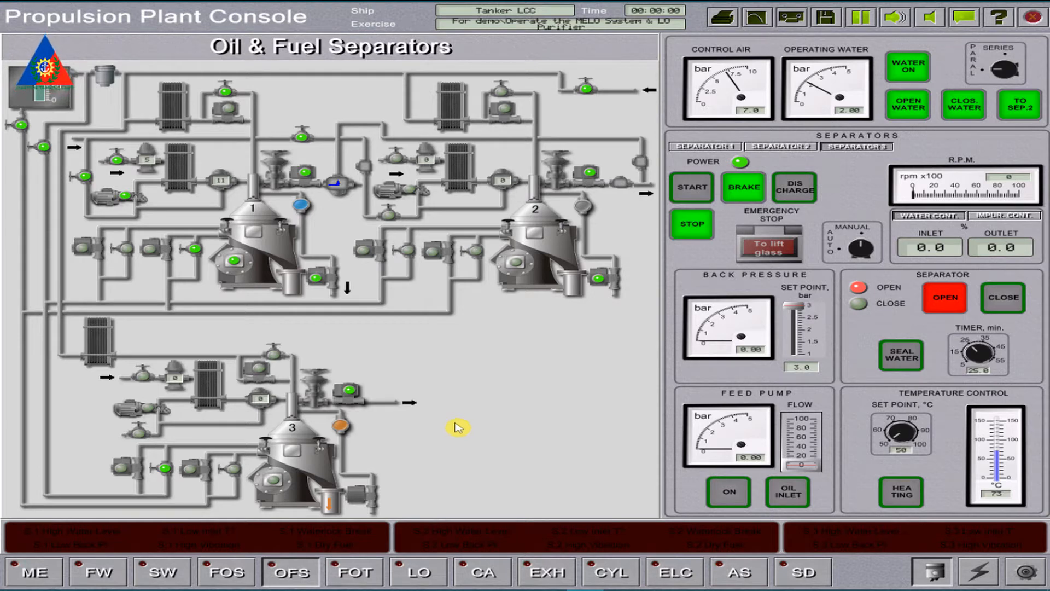
mouse_move(464, 425)
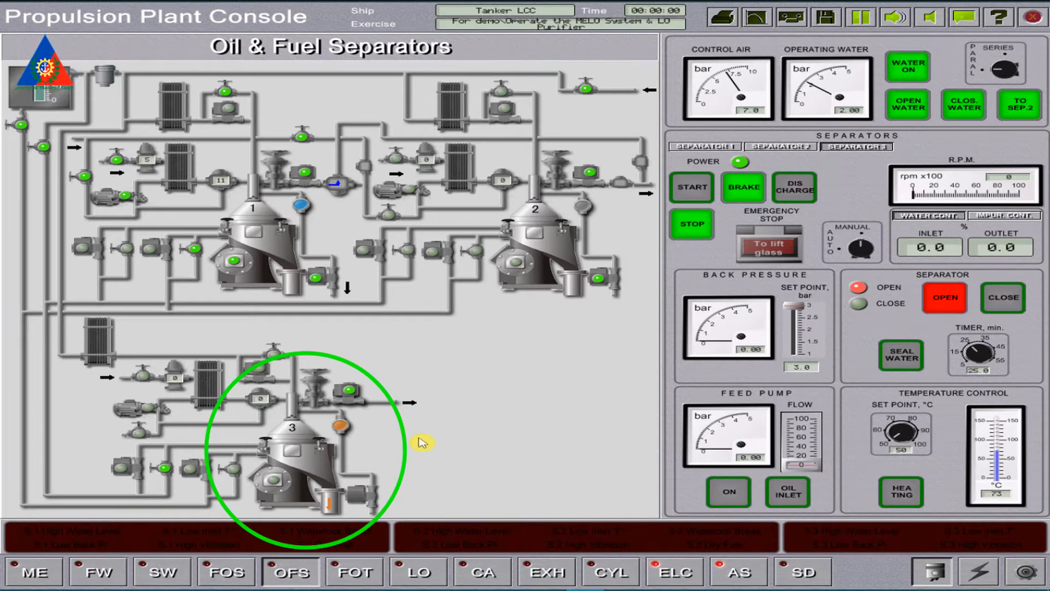
mouse_move(306, 474)
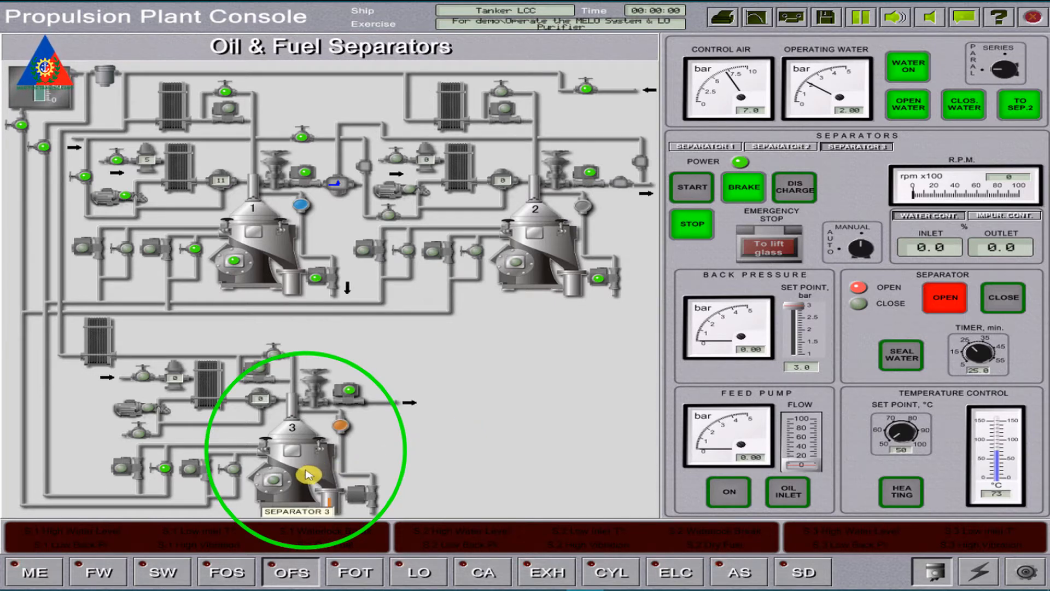
mouse_move(309, 461)
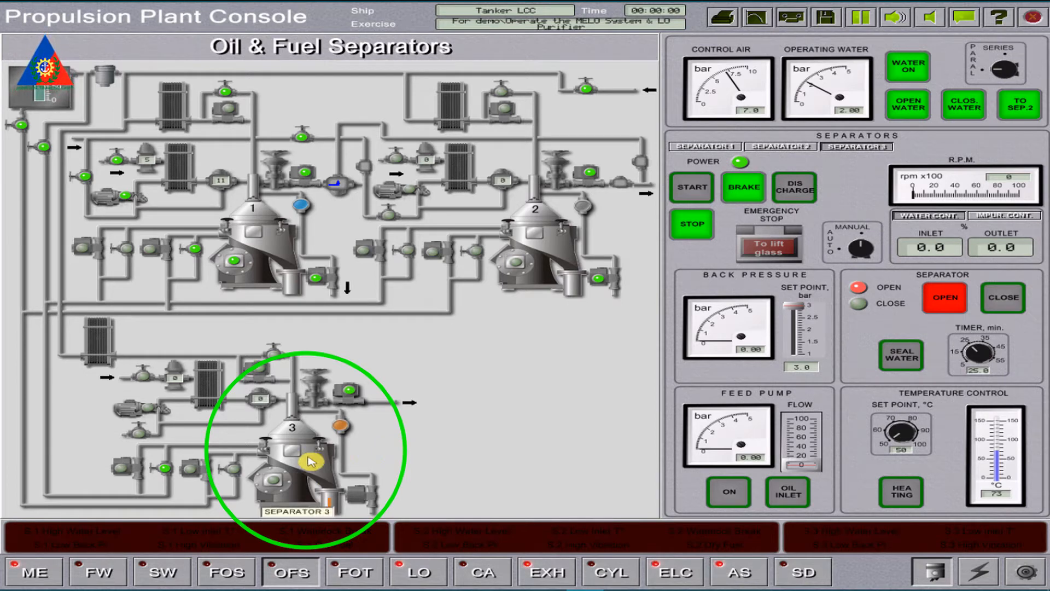
mouse_move(438, 441)
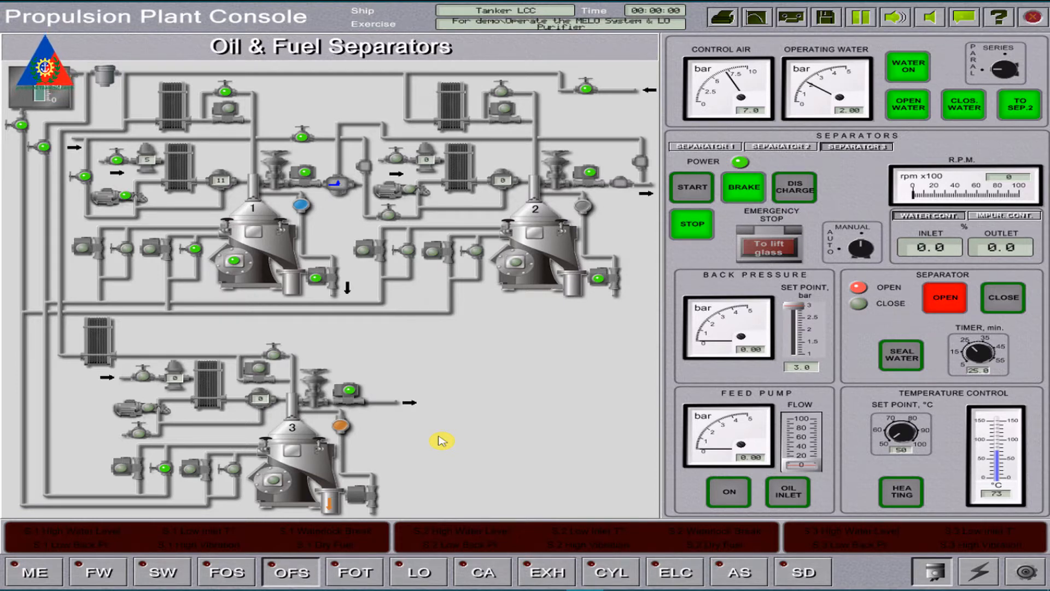
mouse_move(320, 434)
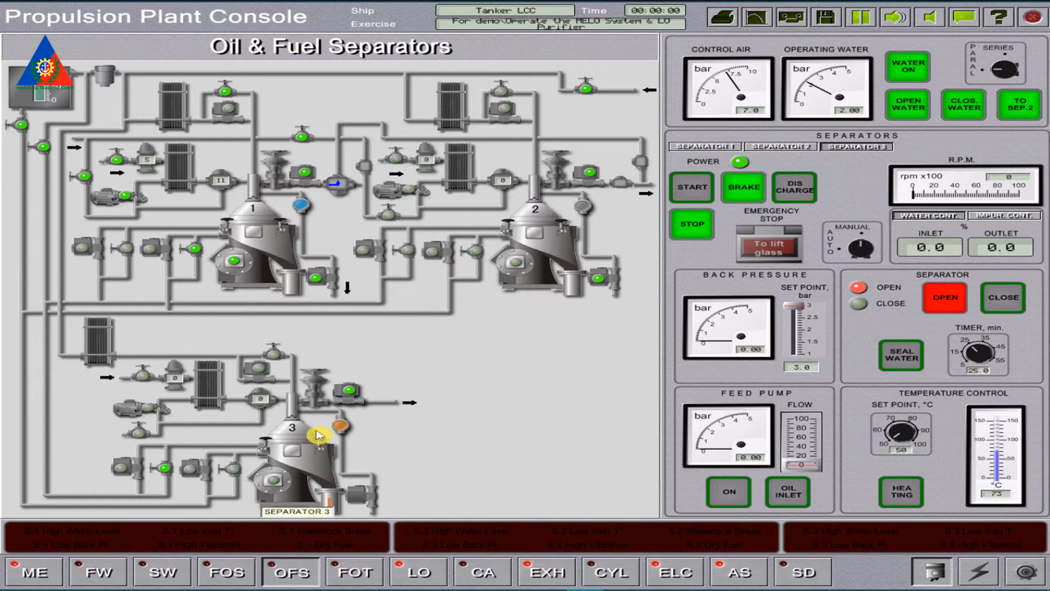
mouse_move(553, 467)
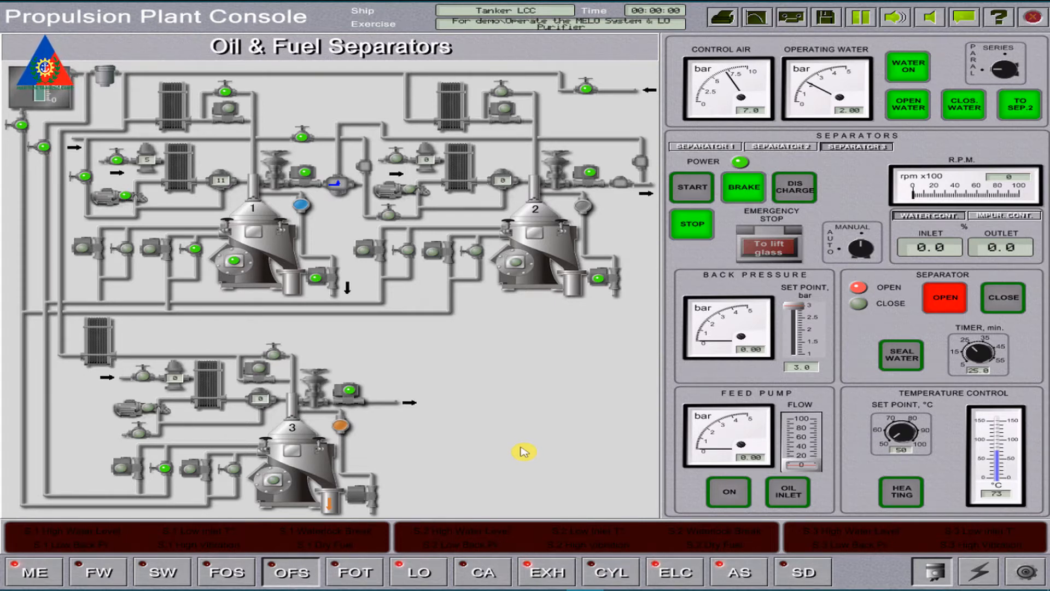
mouse_move(432, 546)
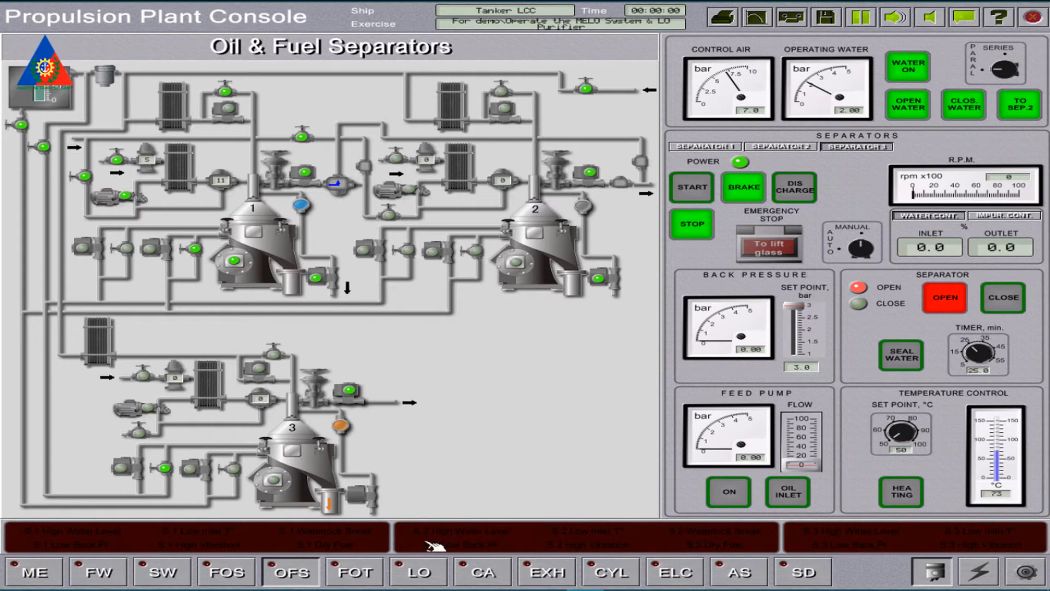
Go via the LO page to the Alarm Station listing active lubrication low-pressure alarms.
left_click(419, 571)
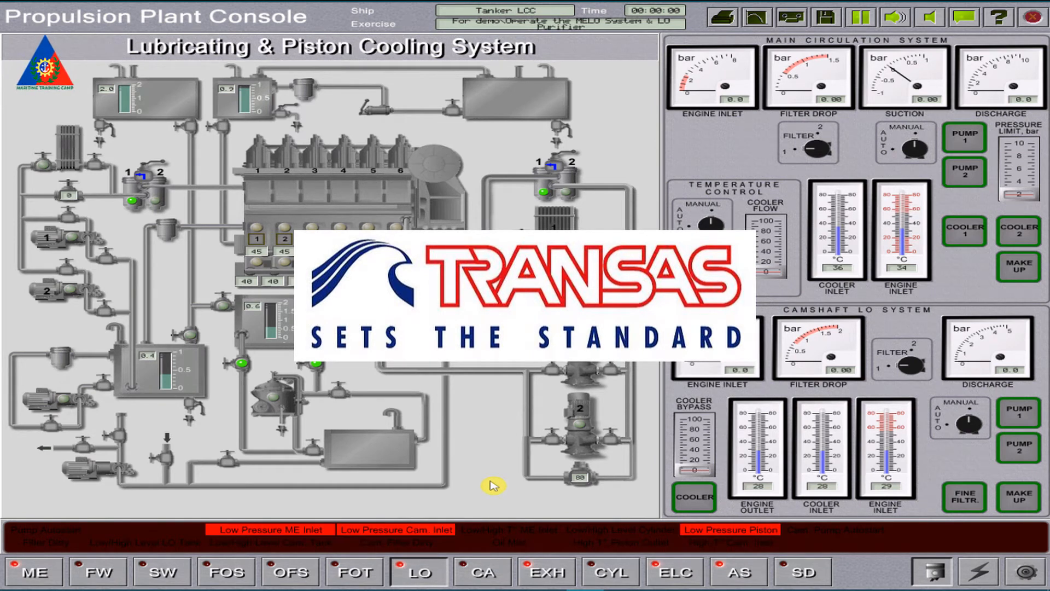
left_click(738, 572)
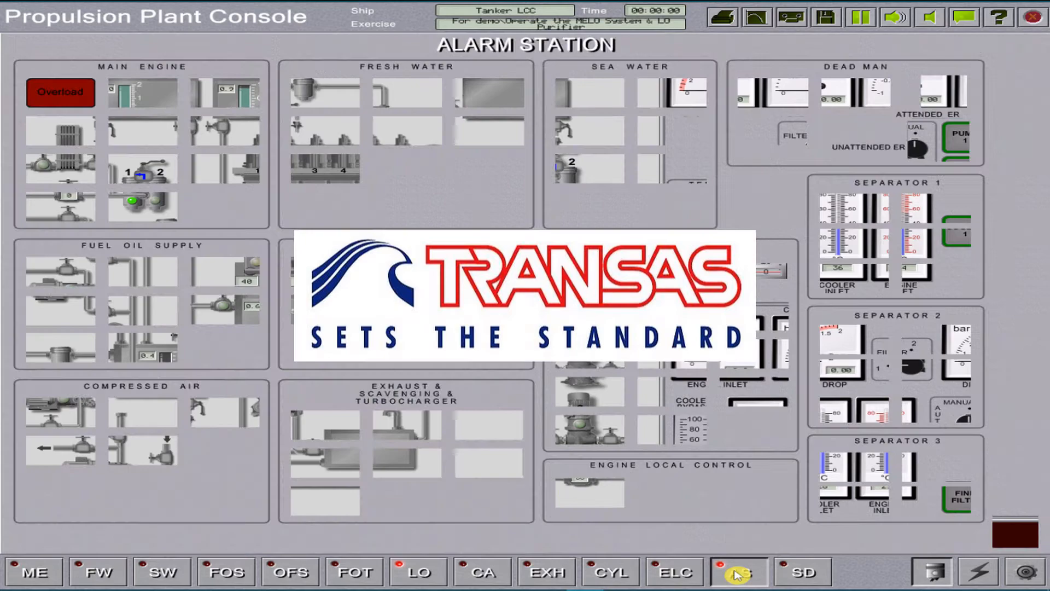
left_click(736, 571)
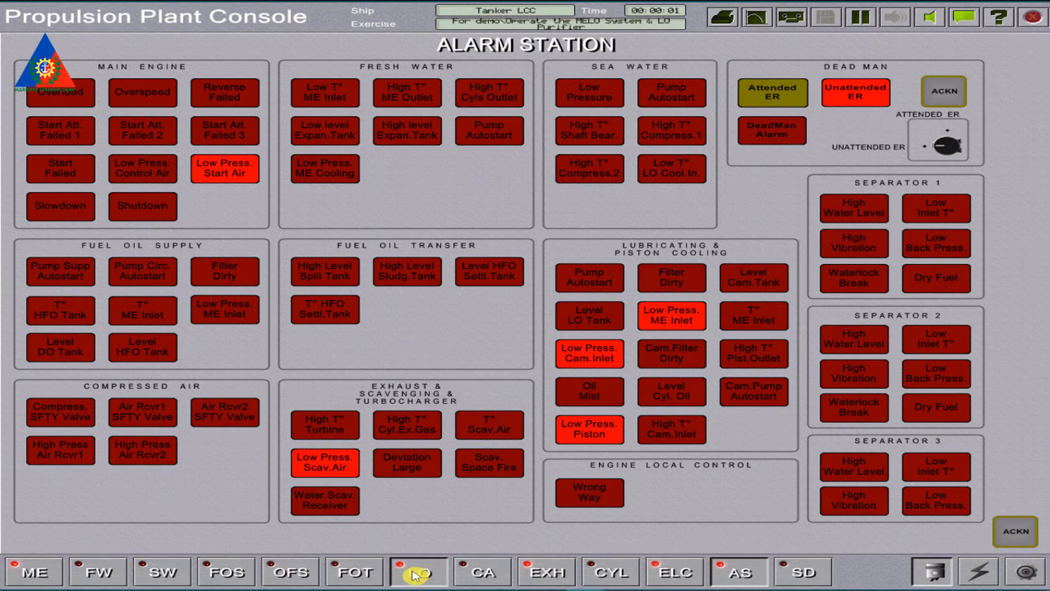
Back on the LO page, start make-up oil to the sump and put cooler 1 in service.
left_click(419, 571)
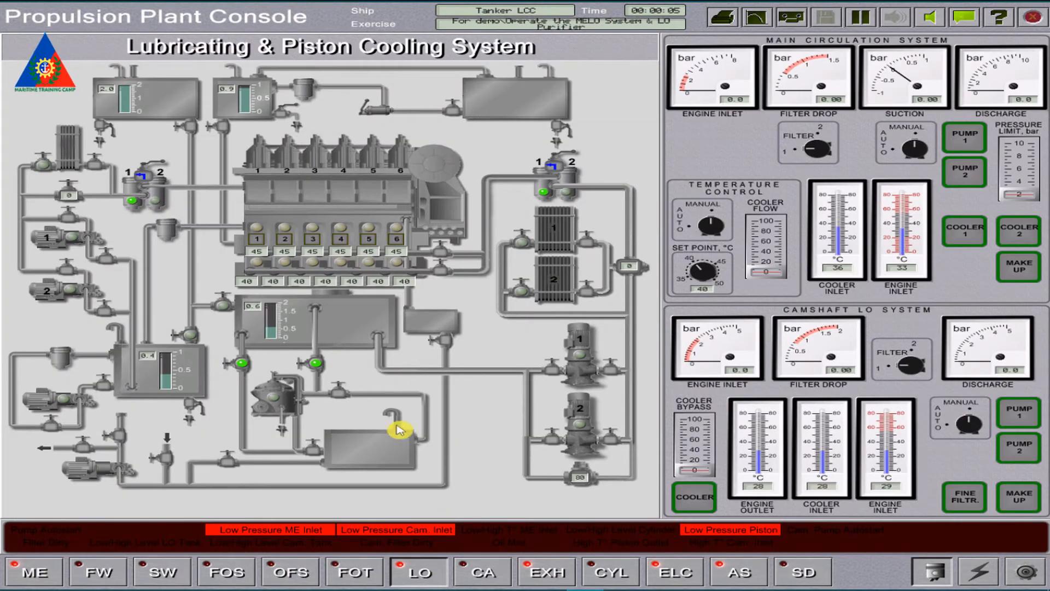
mouse_move(306, 333)
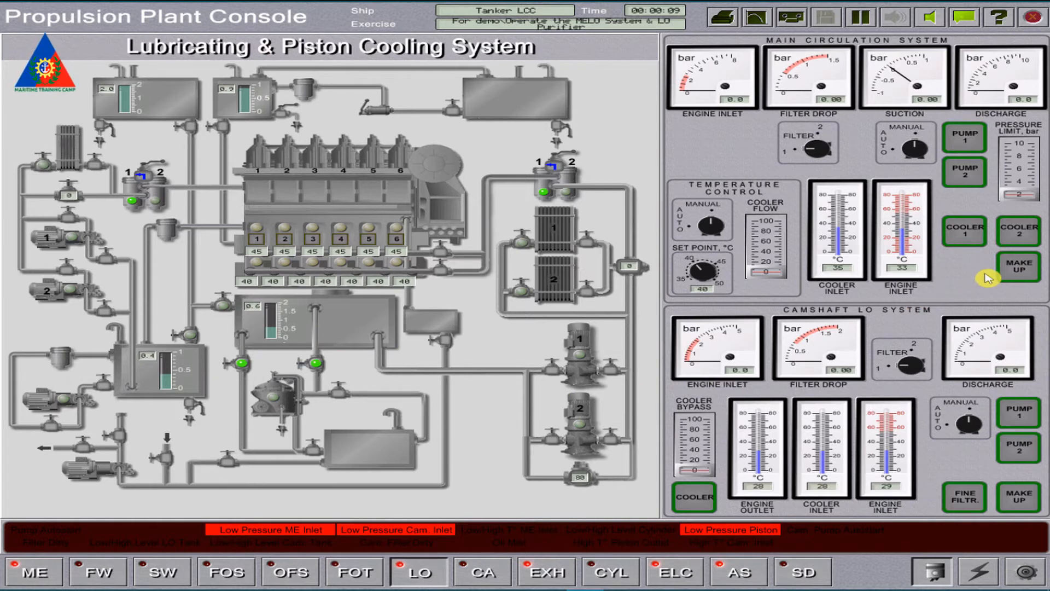
left_click(1018, 266)
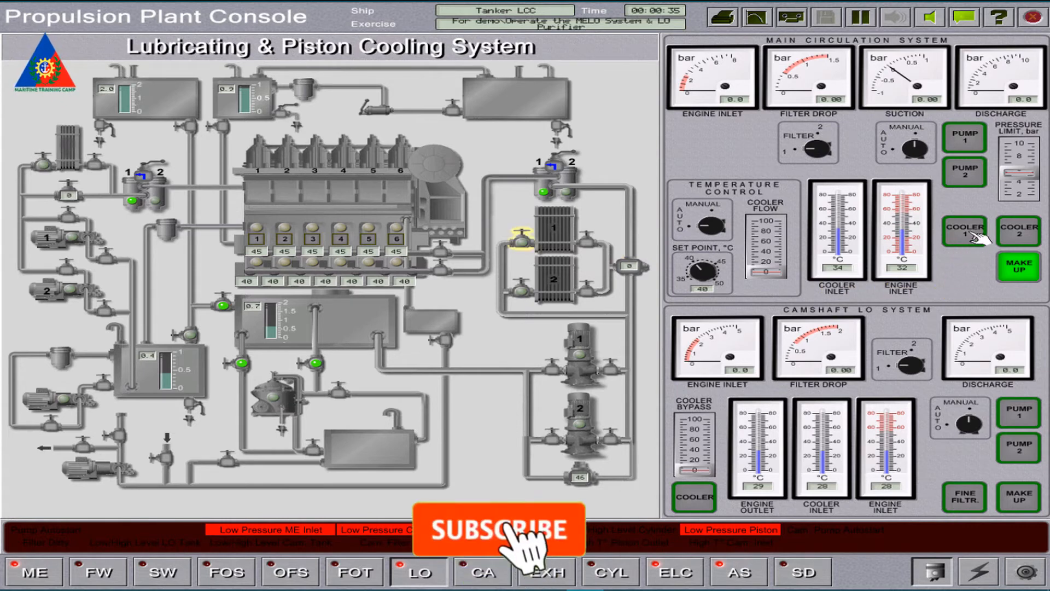
left_click(499, 529)
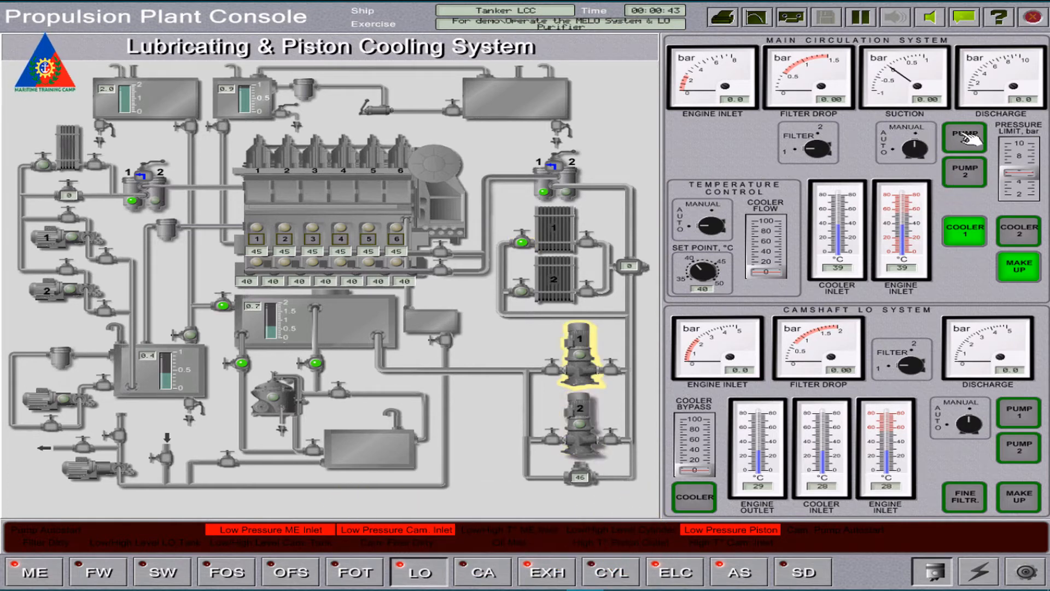
Run main circulation pump 1, raising engine inlet pressure to 2.9 bar.
left_click(965, 138)
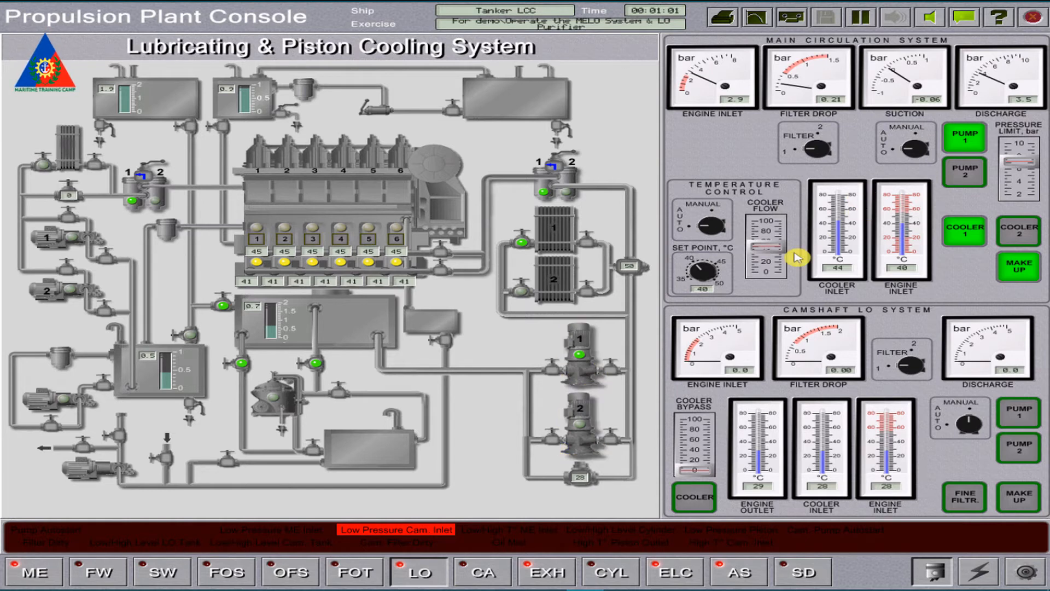
mouse_move(792, 446)
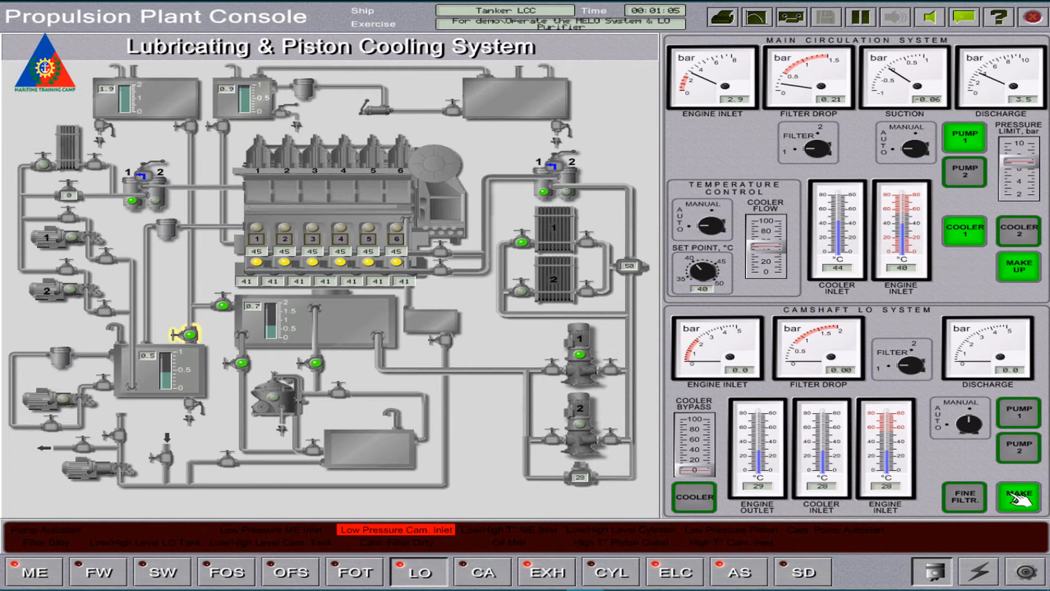
mouse_move(1019, 499)
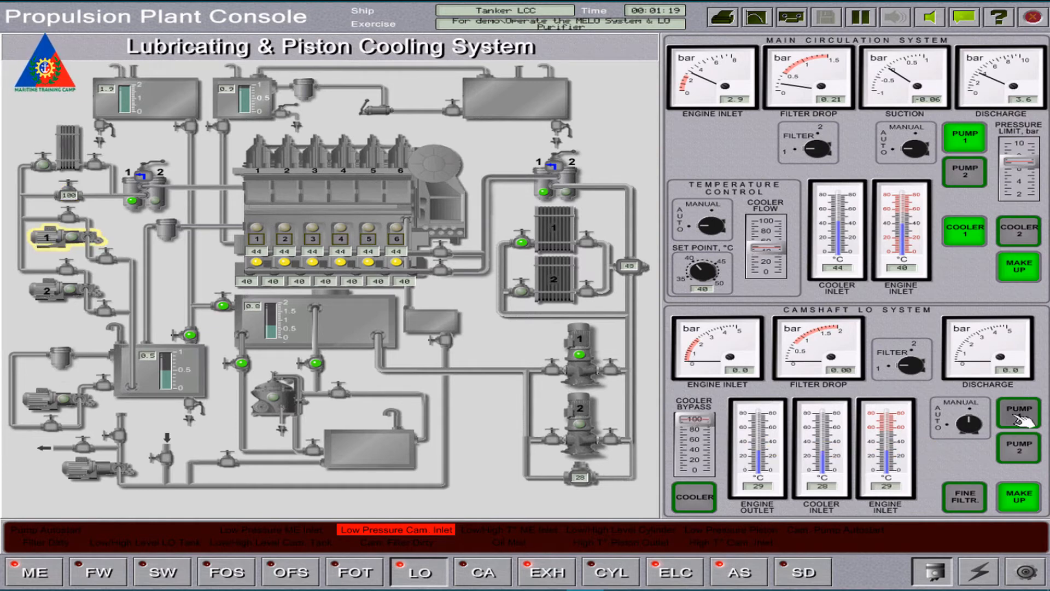
Start camshaft lube oil pump 1 with its cooler at 3.6 bar, then return to the separators overview.
left_click(1018, 412)
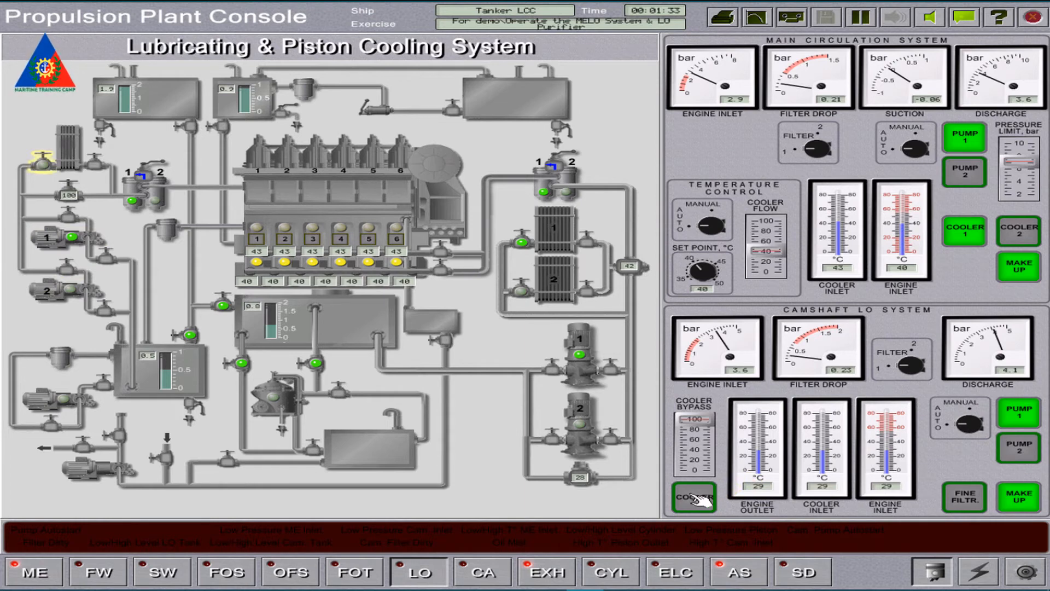
left_click(694, 497)
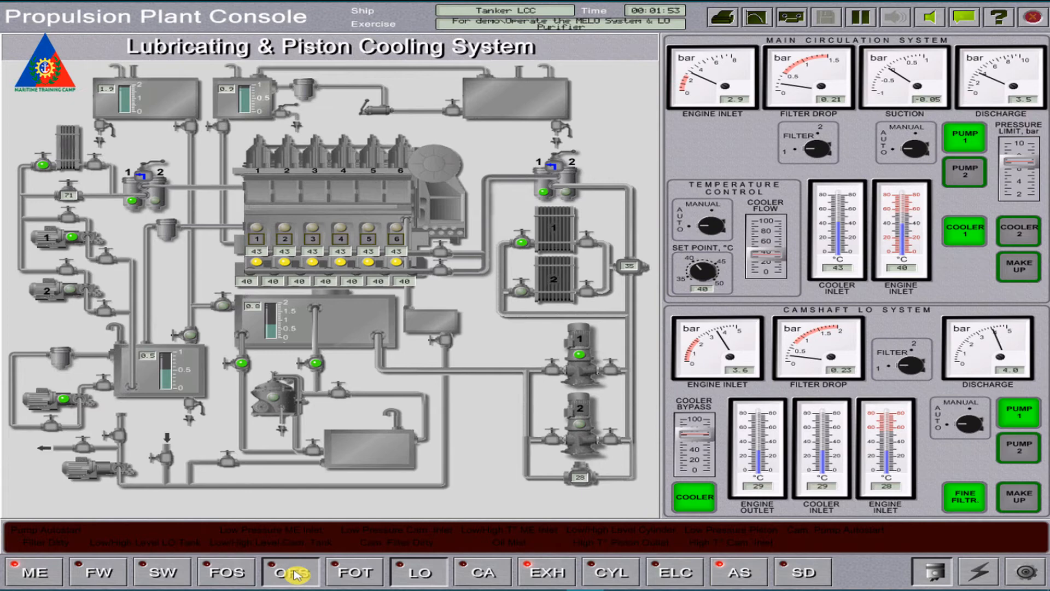
left_click(291, 571)
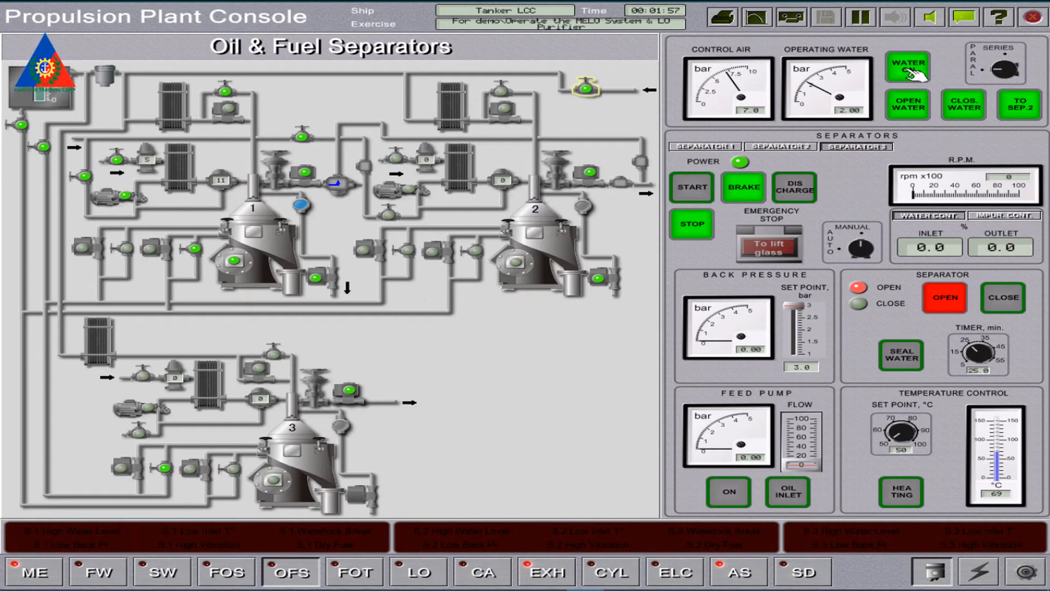
Turn on separator 3's operating water, holding 2.0 bar.
left_click(907, 66)
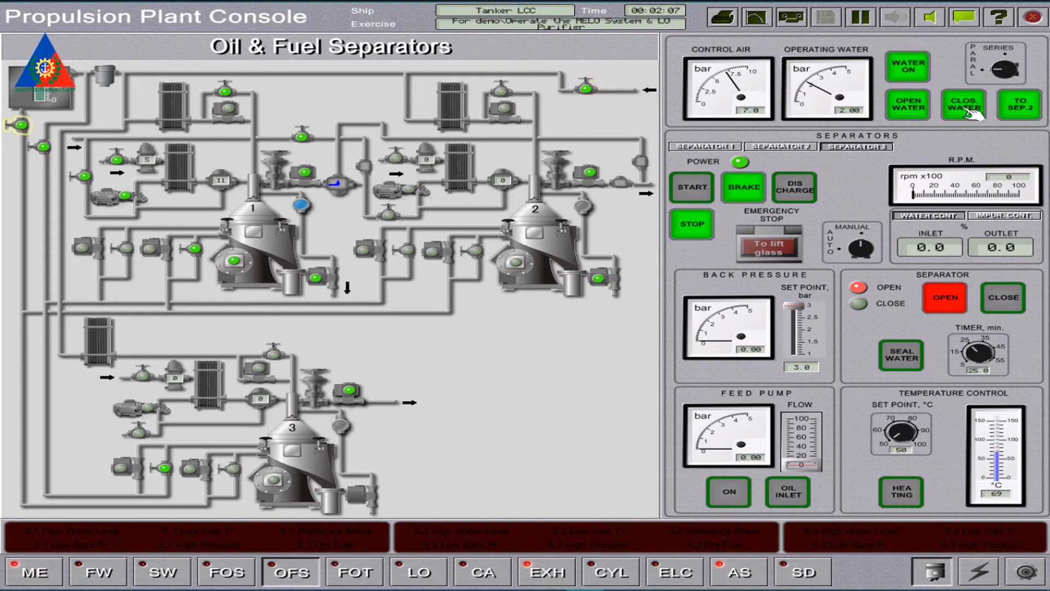
mouse_move(883, 201)
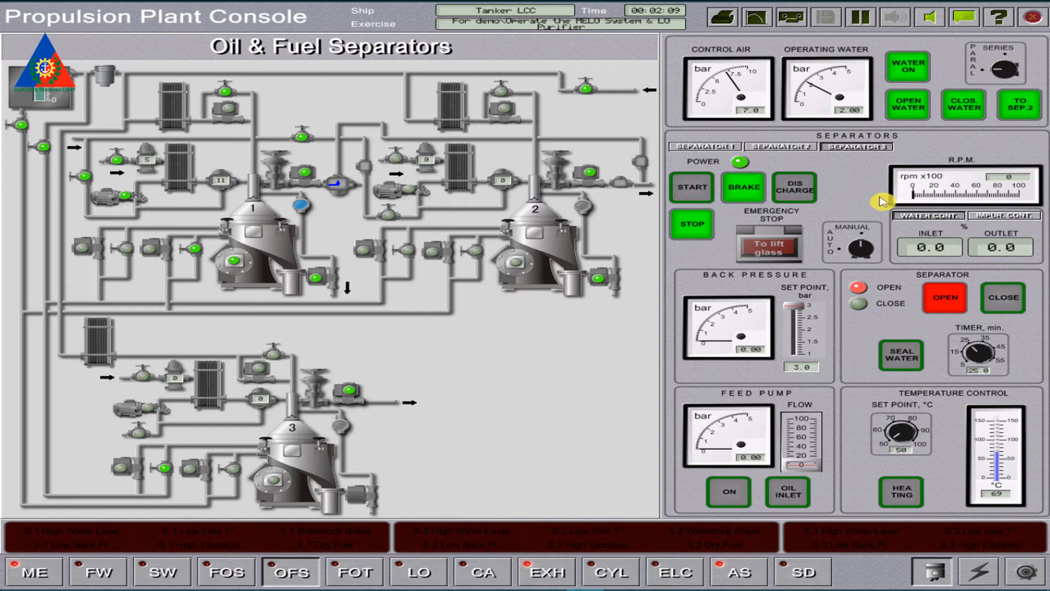
mouse_move(851, 192)
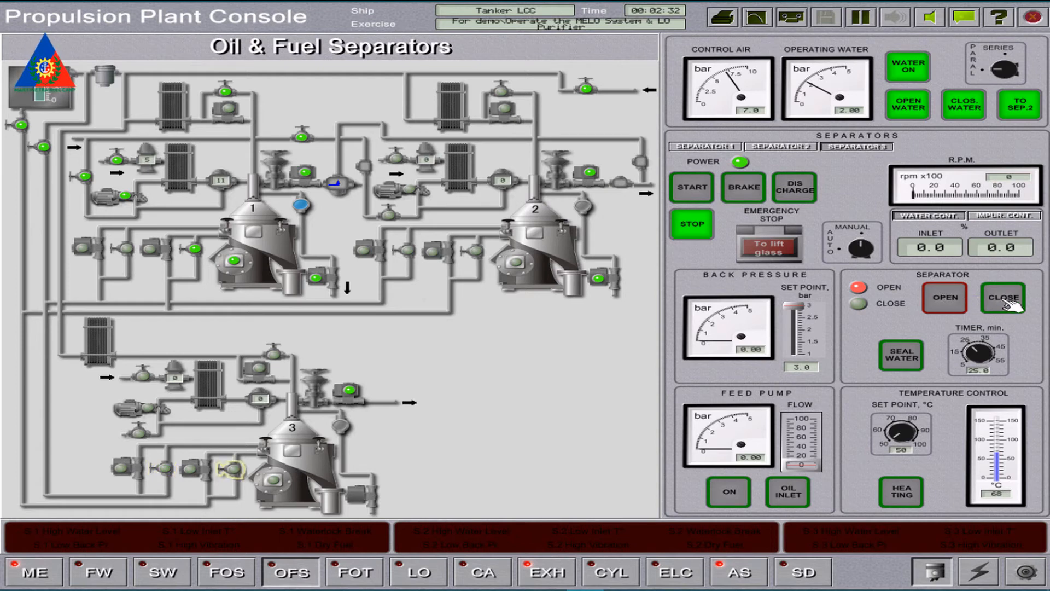
Close separator 3's bowl and start it spinning up past 7,000 rpm.
left_click(1003, 298)
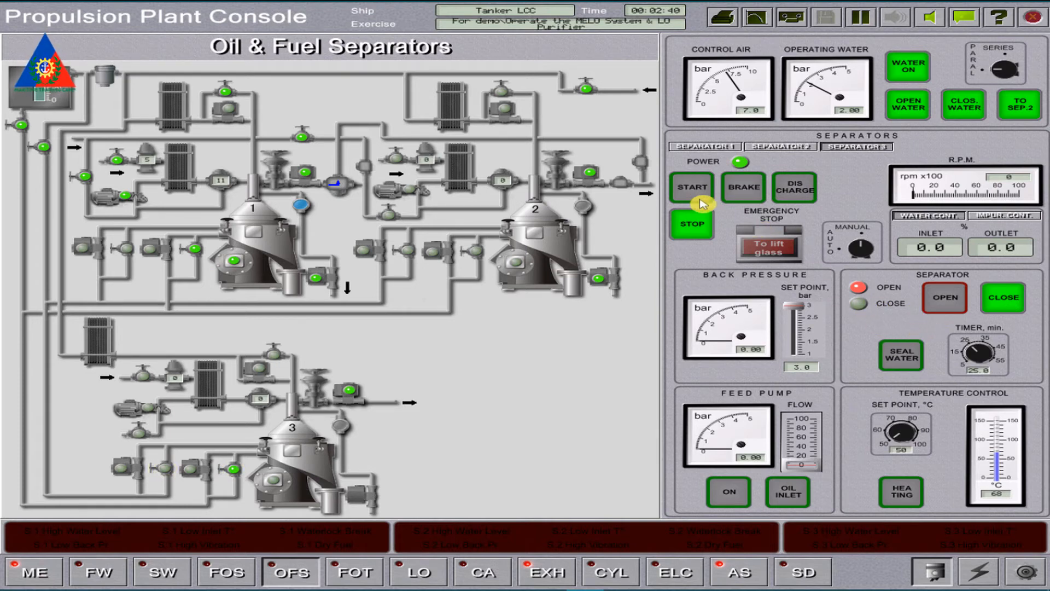
left_click(692, 187)
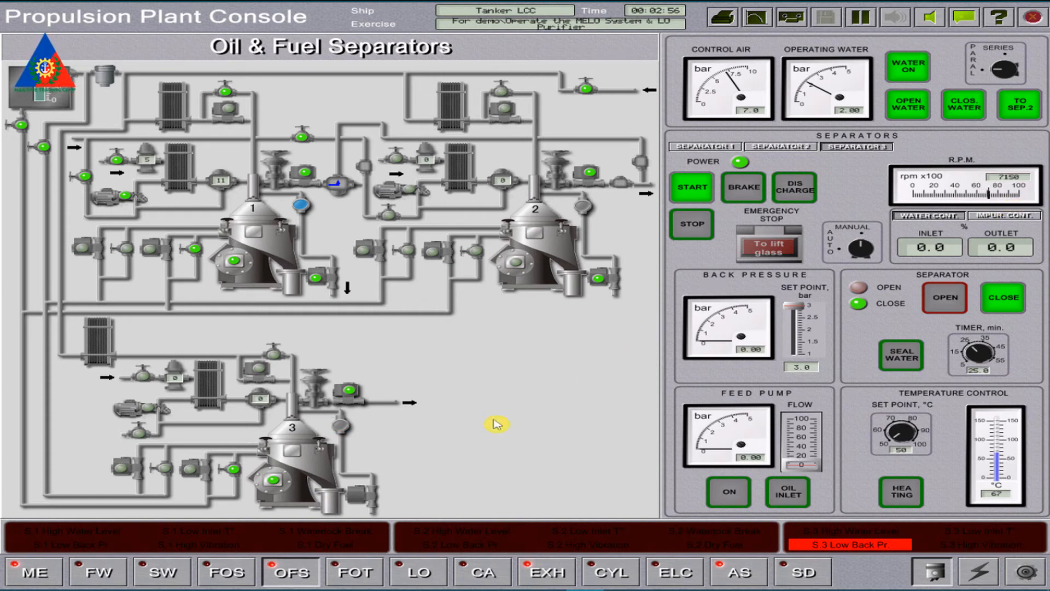
mouse_move(360, 451)
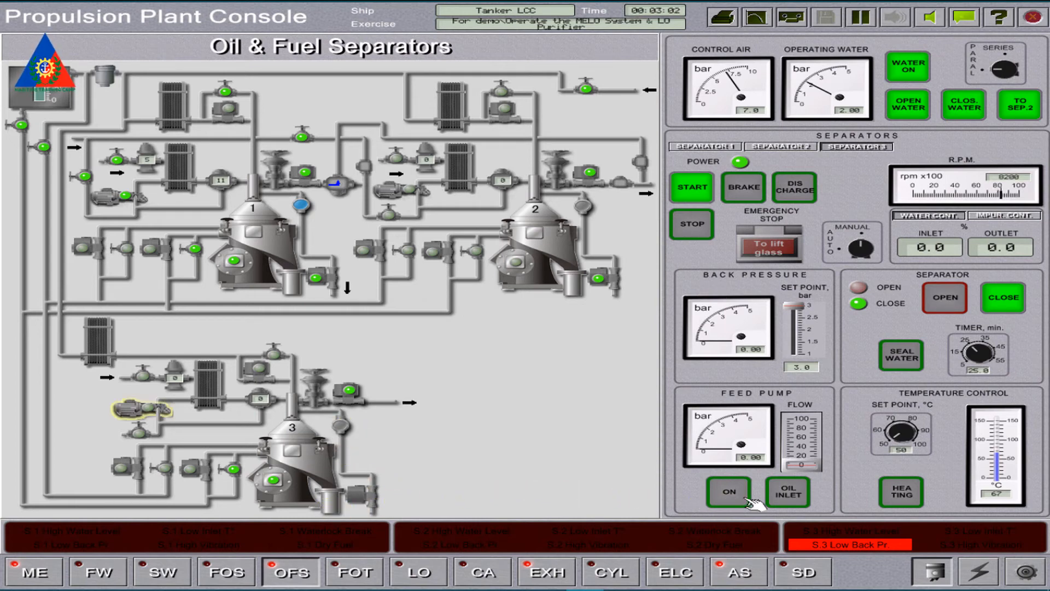
Open separator 3's oil inlet and start its feed pump.
left_click(788, 493)
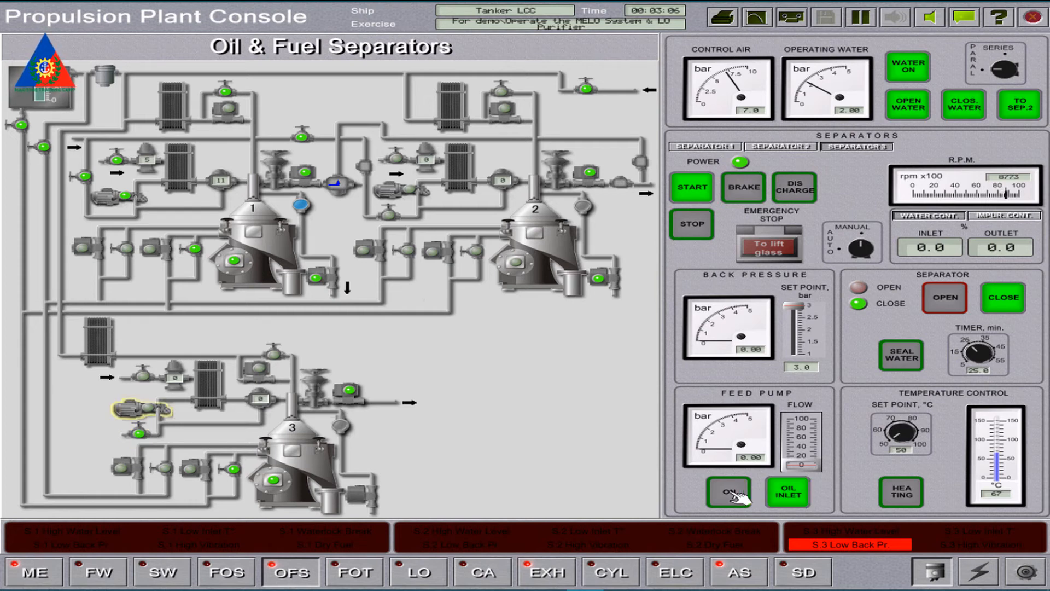
left_click(727, 493)
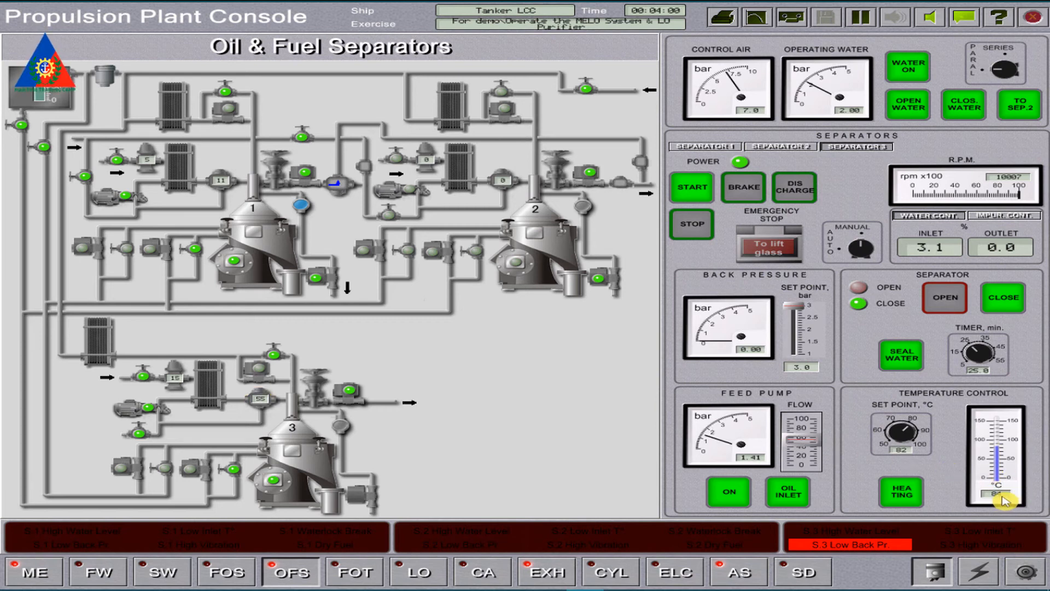
mouse_move(733, 354)
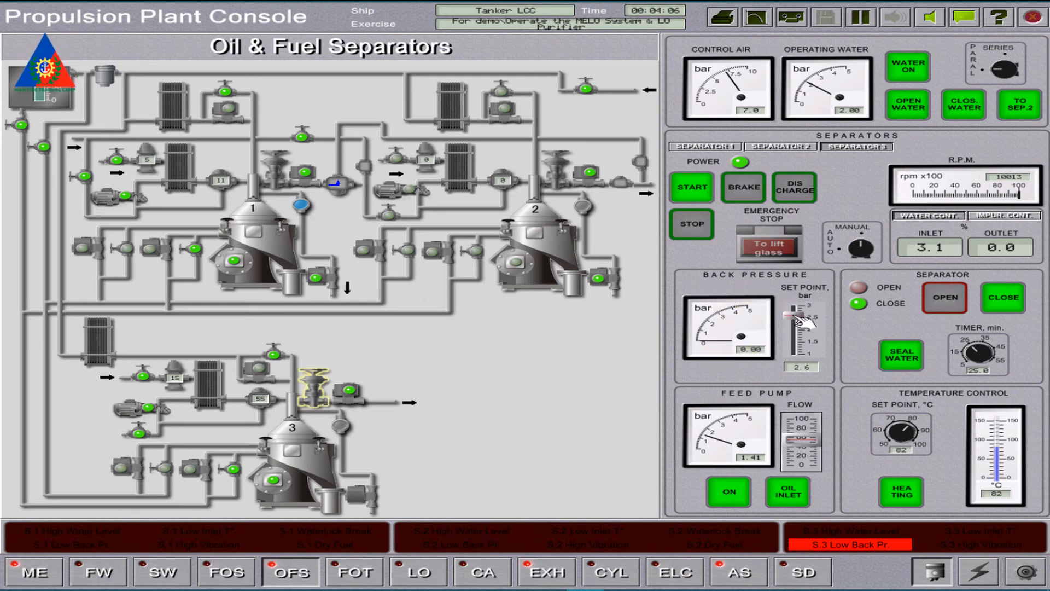
Drag separator 3's back pressure set point down from 2.6 to 1.0 bar.
left_click_drag(802, 315, 802, 335)
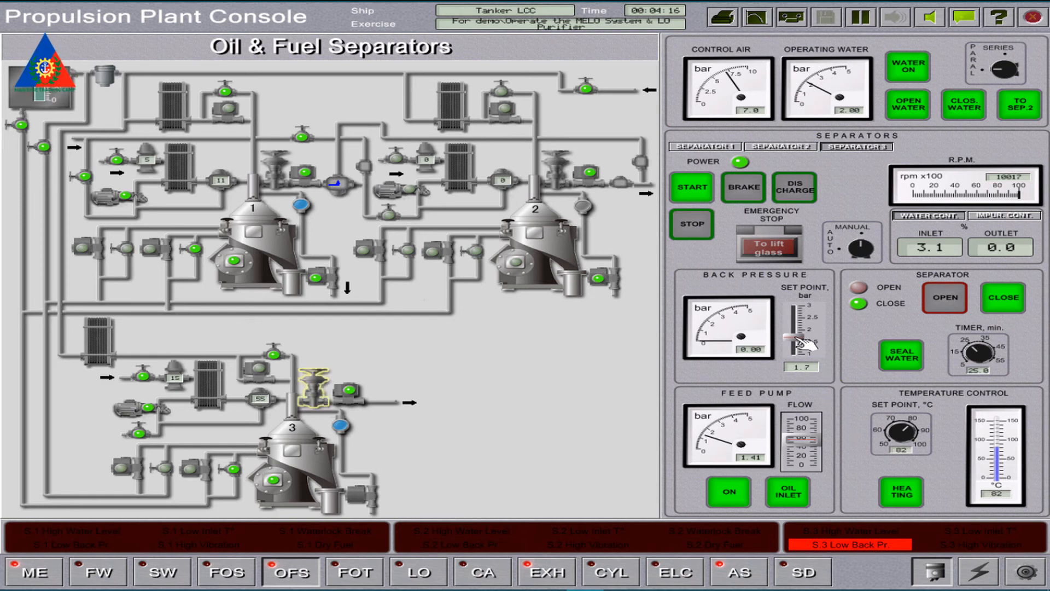
left_click_drag(802, 340, 798, 351)
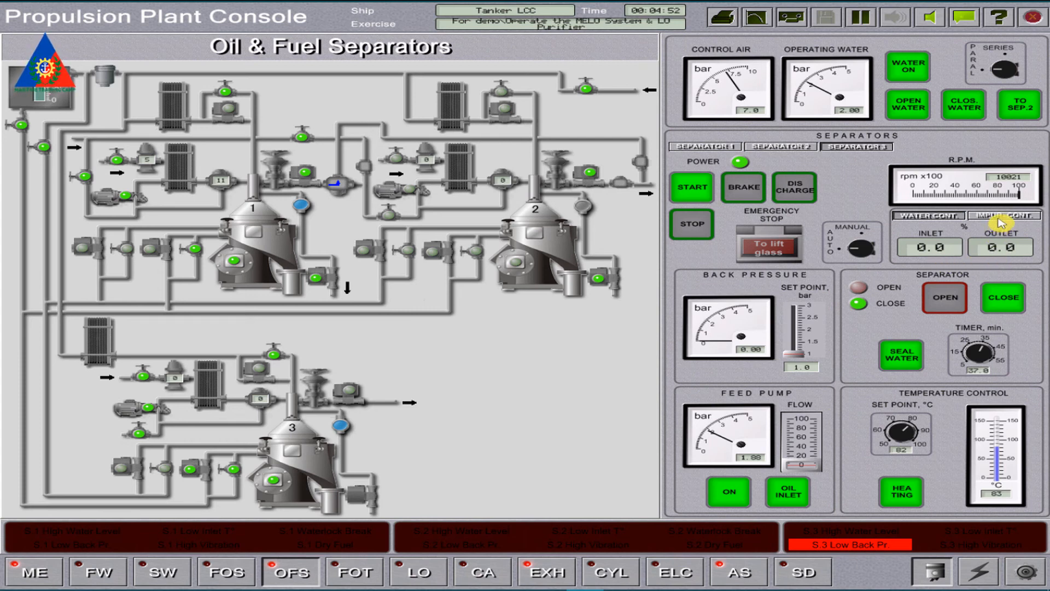
Switch separator 3's inlet/outlet readouts to impurity content, showing 0.0 ppm.
left_click(1005, 215)
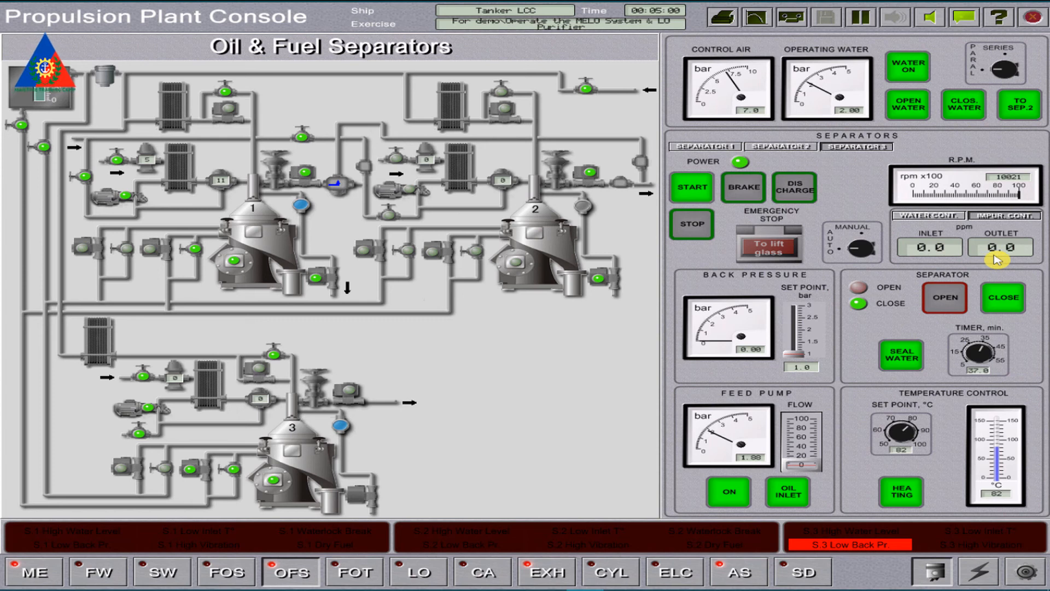
mouse_move(928, 271)
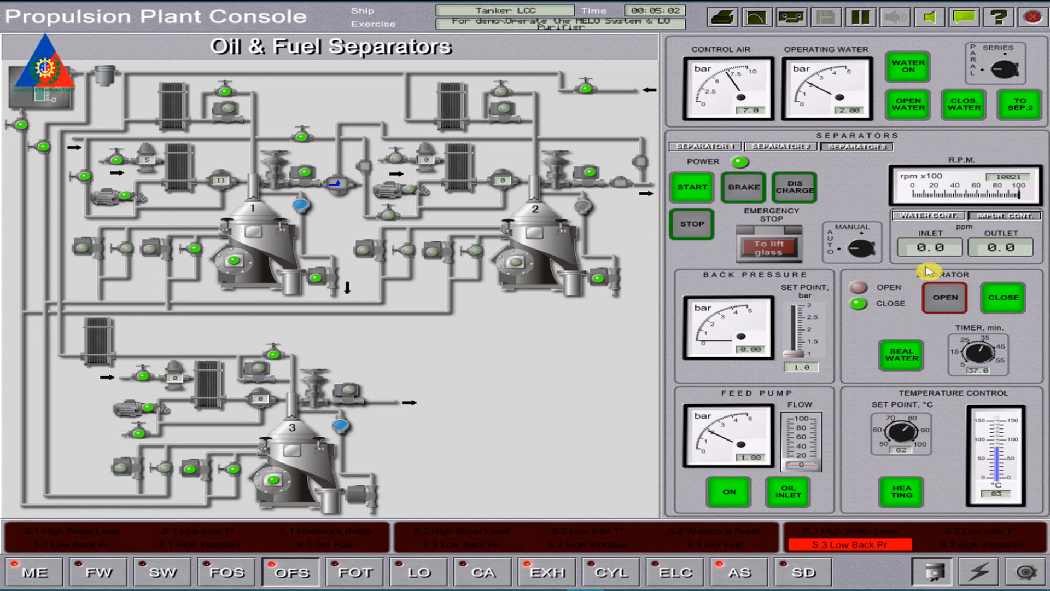
mouse_move(735, 354)
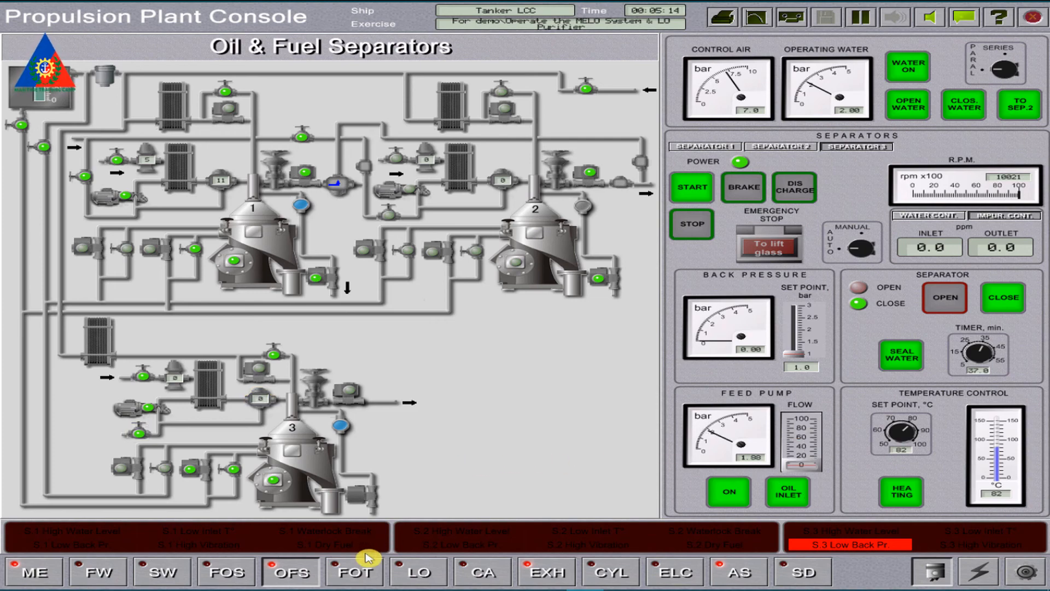
left_click(417, 571)
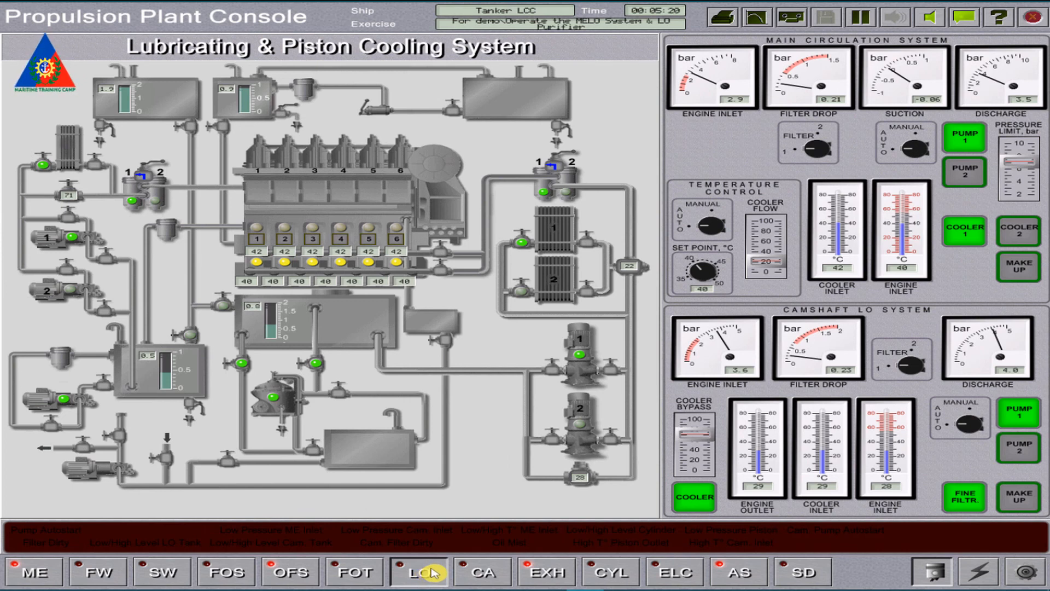
mouse_move(432, 571)
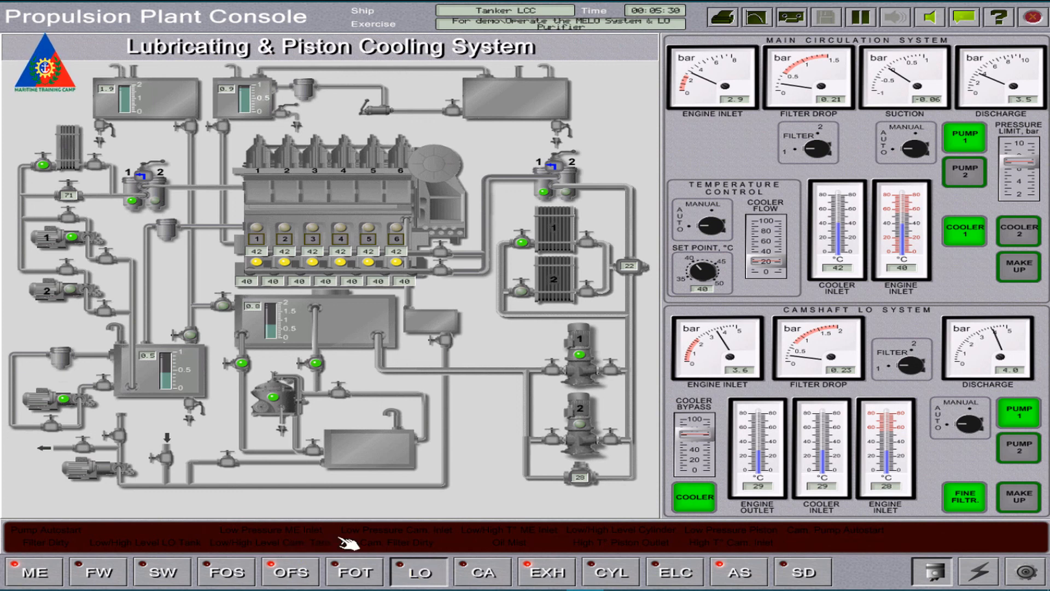
left_click(291, 571)
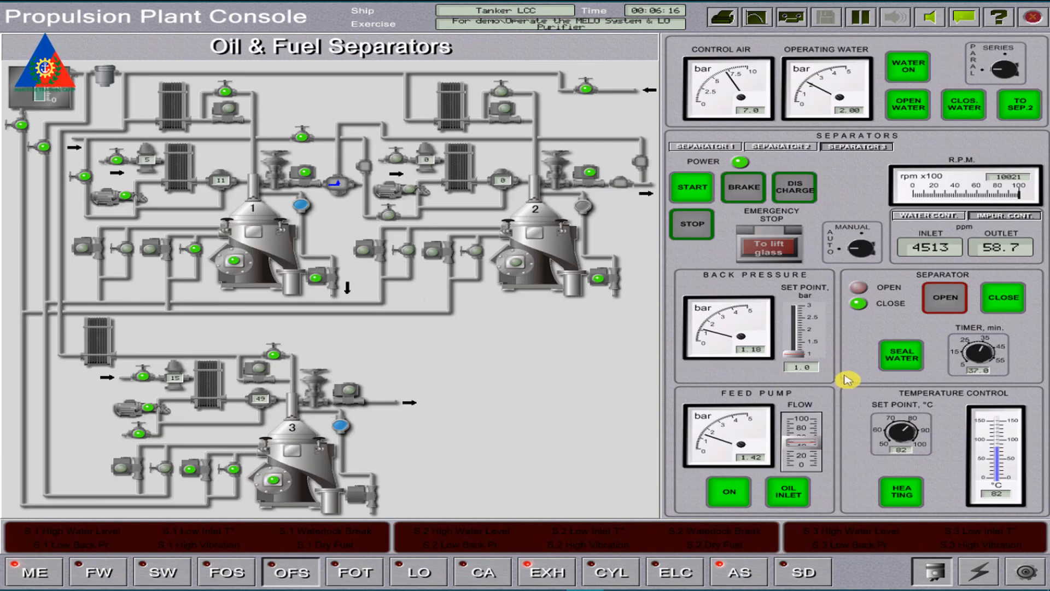